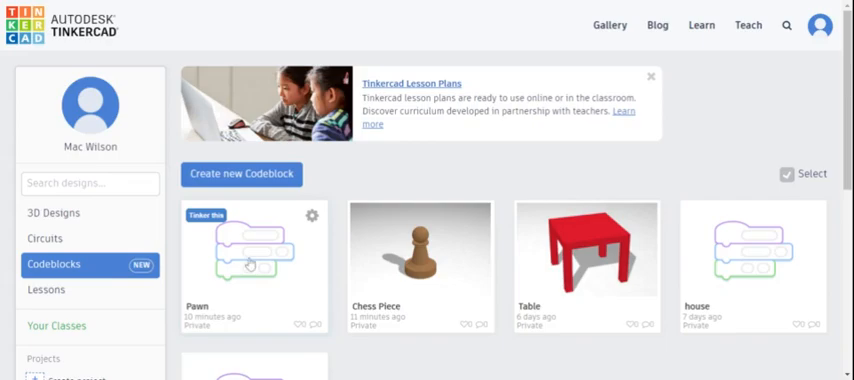
# Step: Open the saved Pawn codeblock design from the dashboard into the Codeblocks editor
pyautogui.click(252, 256)
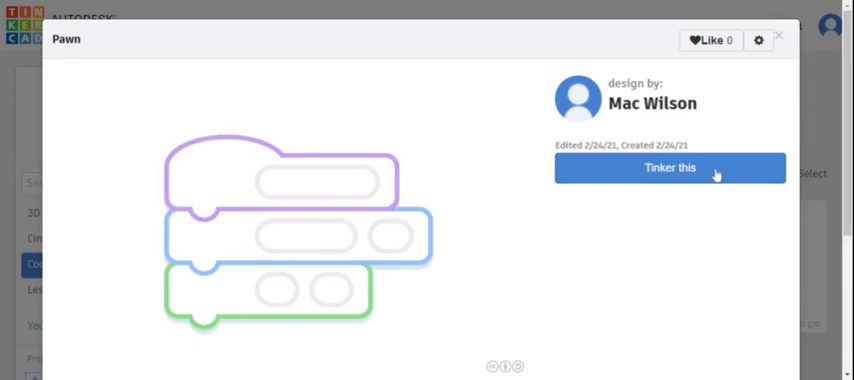
pyautogui.click(668, 168)
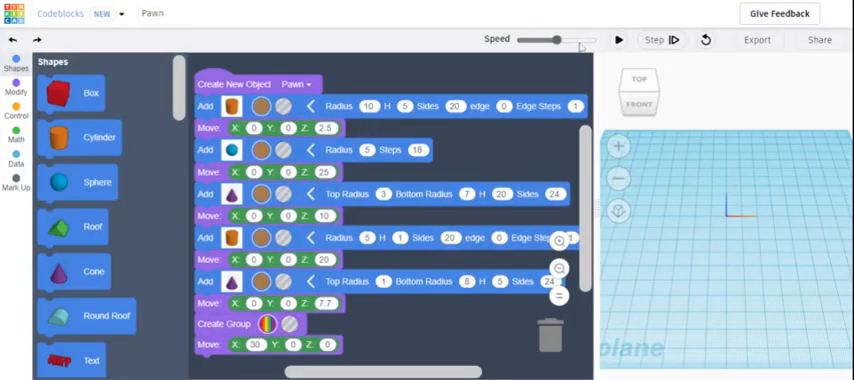
# Step: Run the code to build the pawn and place a new cylinder block below the program
pyautogui.click(616, 40)
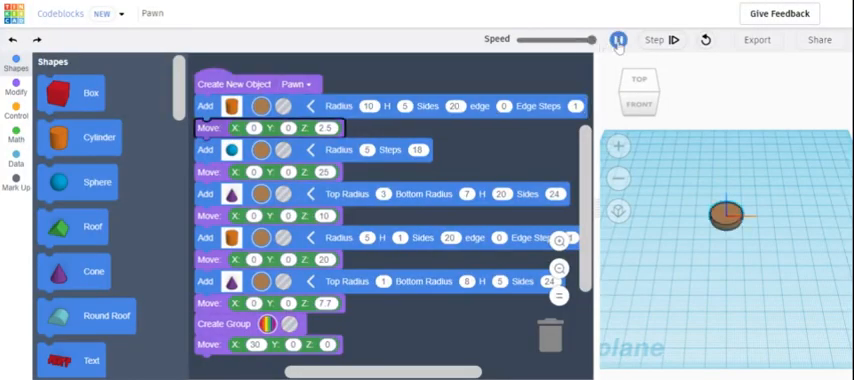
pyautogui.click(618, 40)
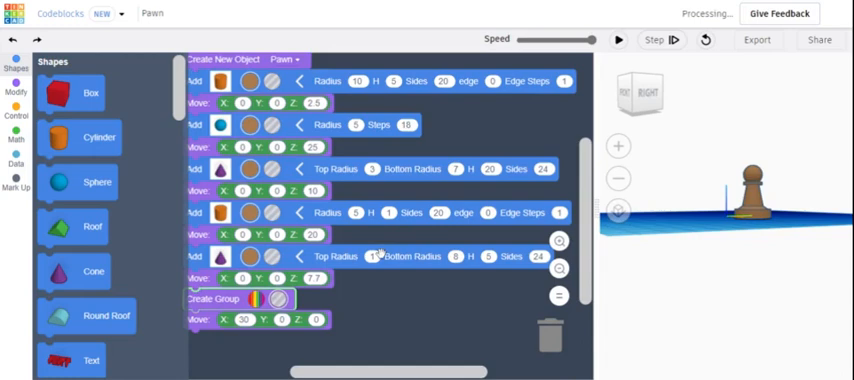
pyautogui.scroll(-3)
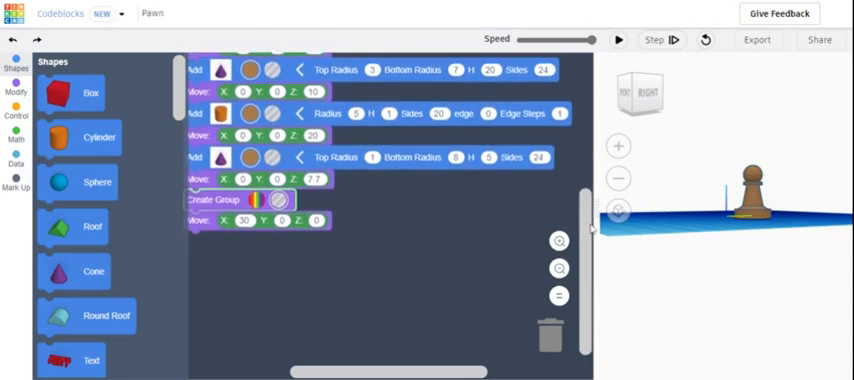
pyautogui.click(618, 40)
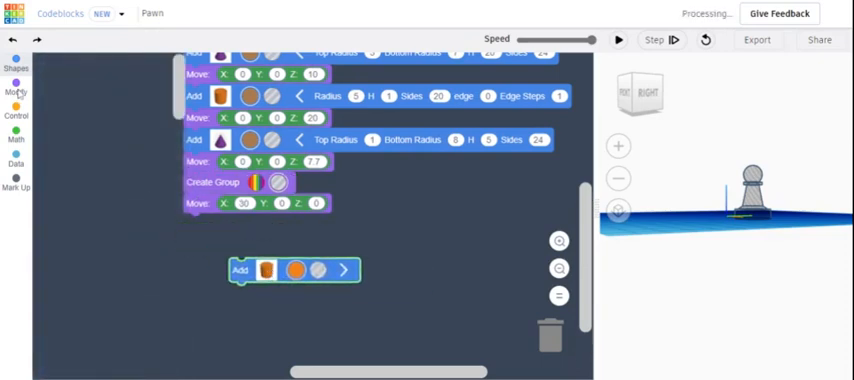
# Step: Wrap the cylinder in a new object with a Move block and set its X/Y/Z offset
pyautogui.click(16, 64)
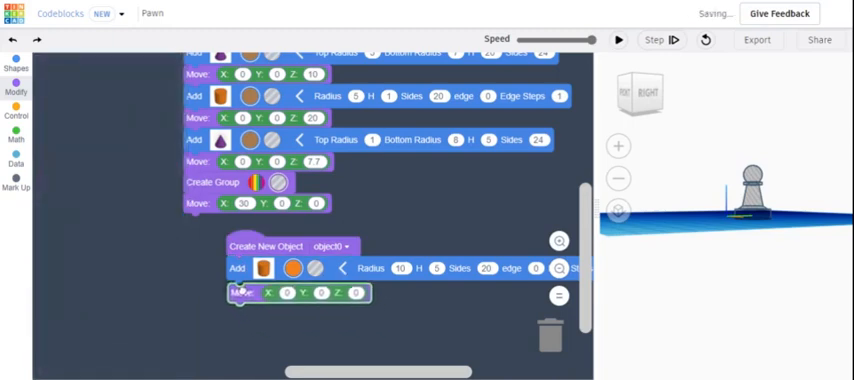
pyautogui.click(16, 92)
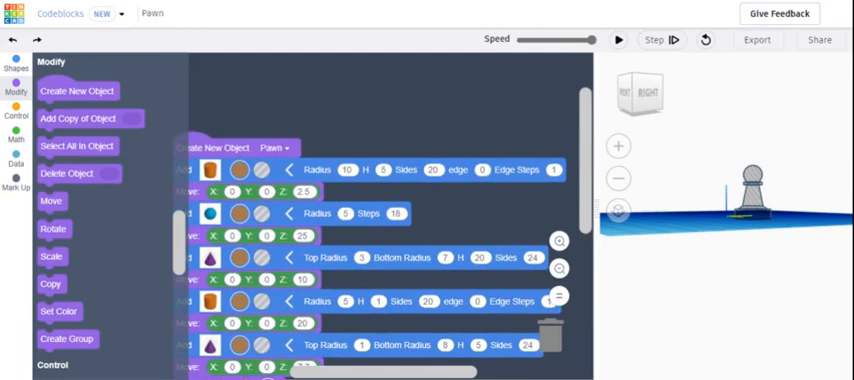
pyautogui.scroll(-3)
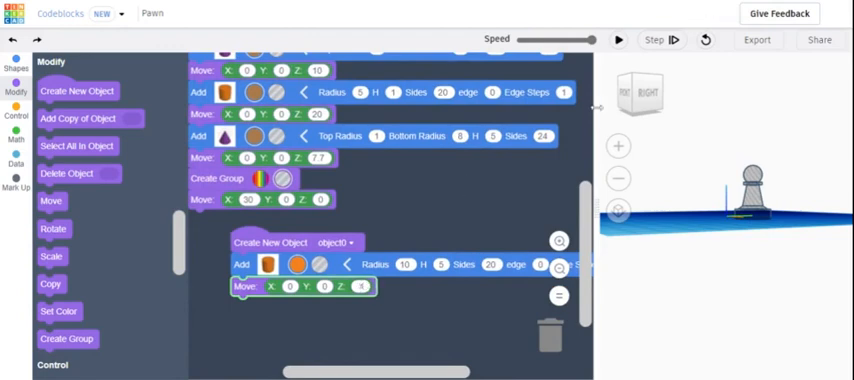
pyautogui.click(618, 40)
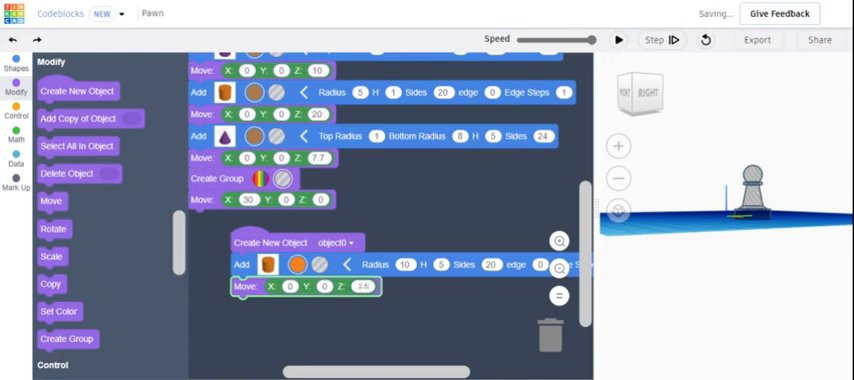
pyautogui.click(618, 40)
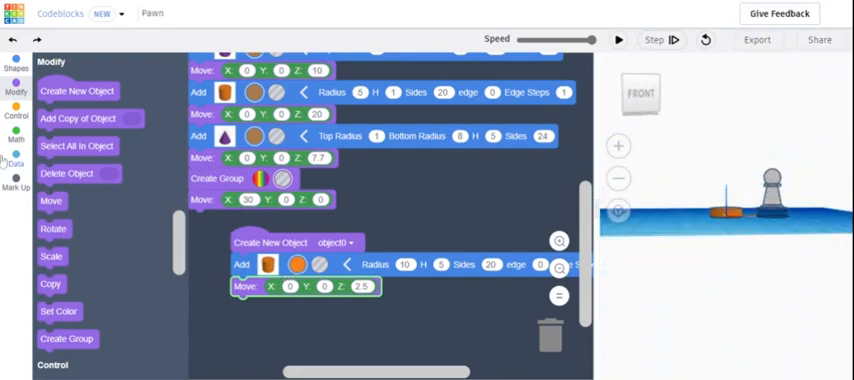
pyautogui.moveTo(76, 144)
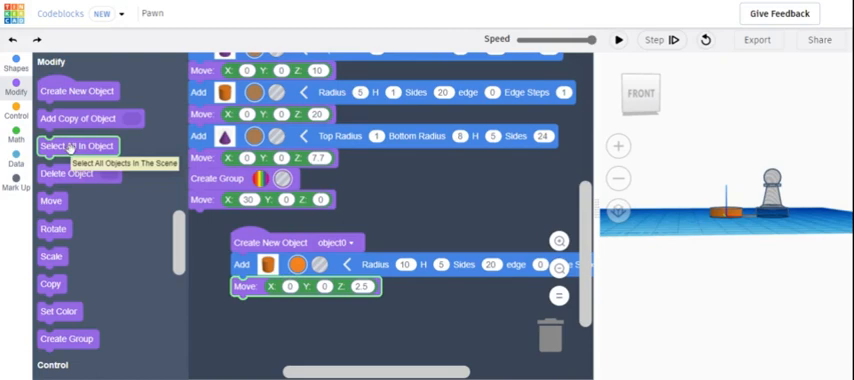
pyautogui.moveTo(446, 198)
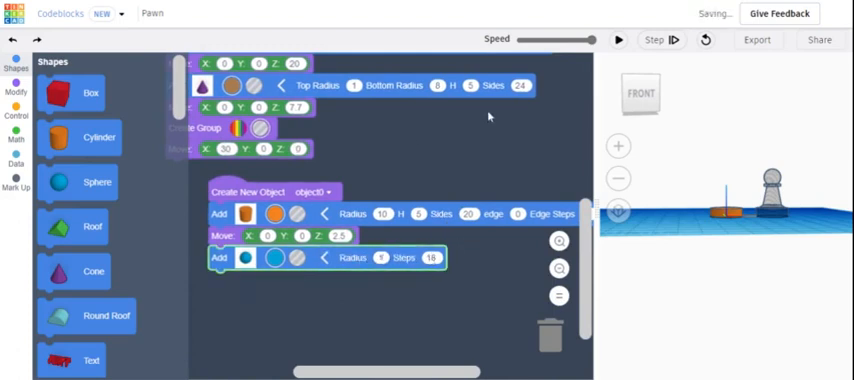
# Step: Add a sphere with its own Move Z above the cylinder and rerun to show it beside the pawn
pyautogui.click(98, 136)
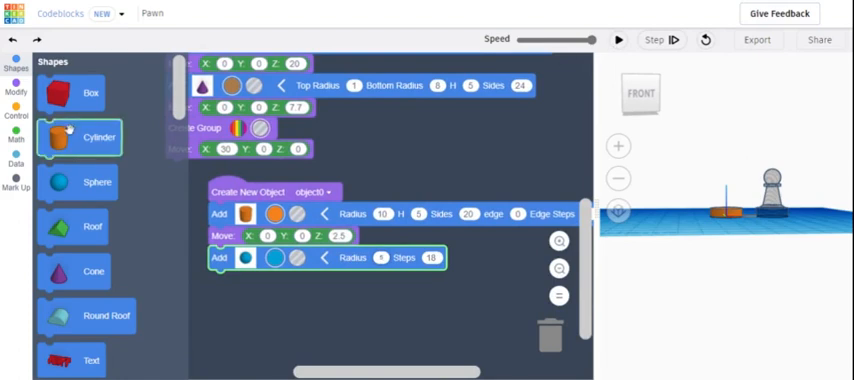
pyautogui.click(16, 90)
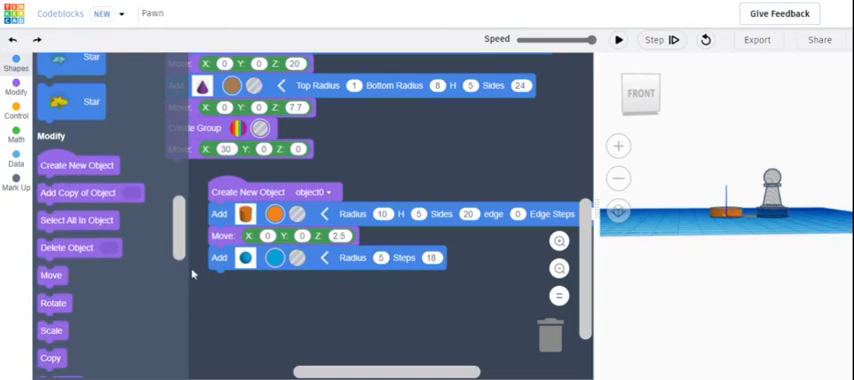
pyautogui.scroll(-3)
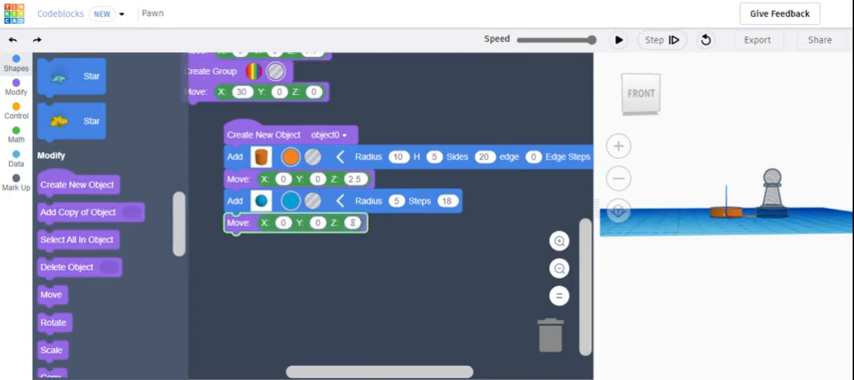
pyautogui.scroll(-3)
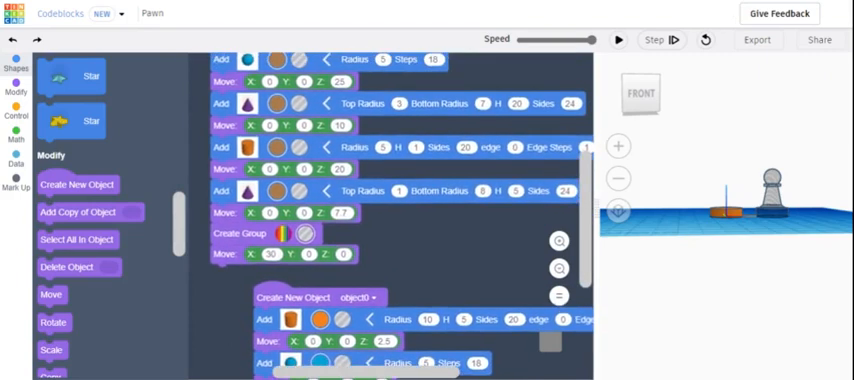
pyautogui.scroll(-3)
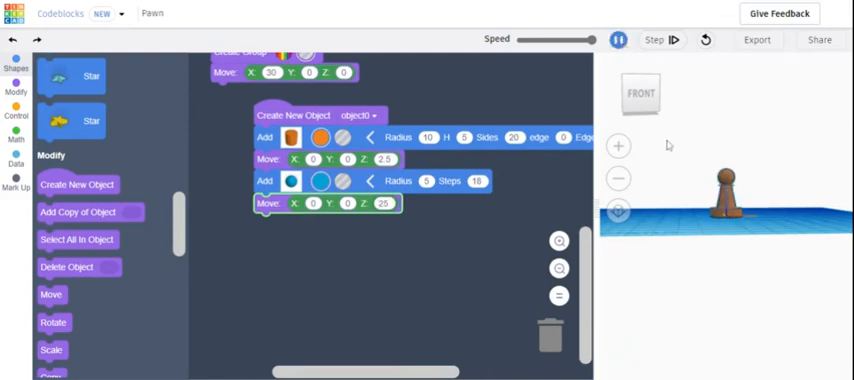
pyautogui.click(616, 40)
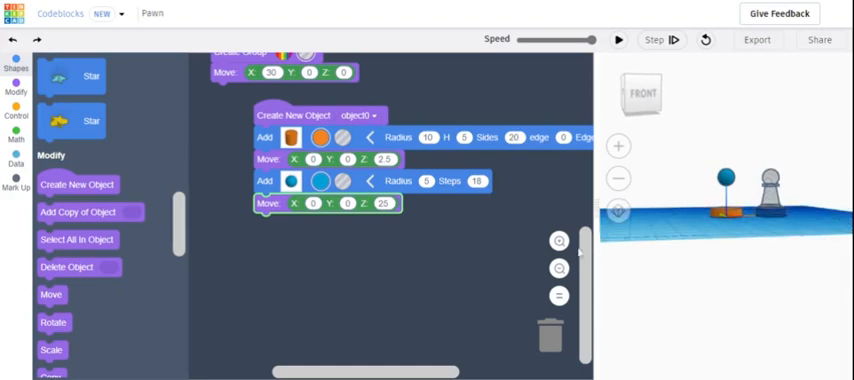
pyautogui.scroll(-3)
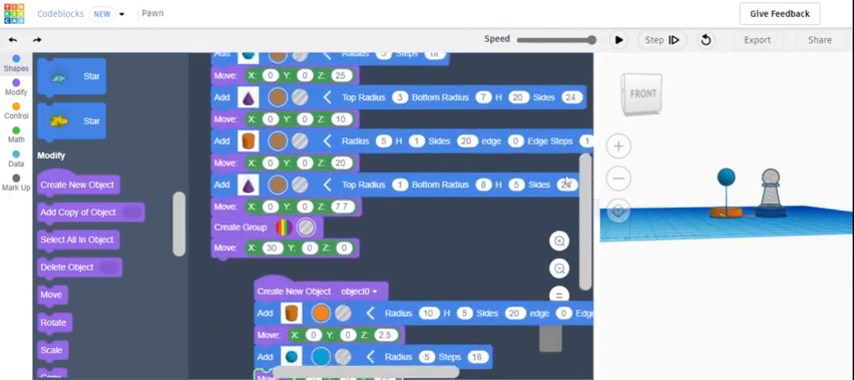
pyautogui.click(16, 62)
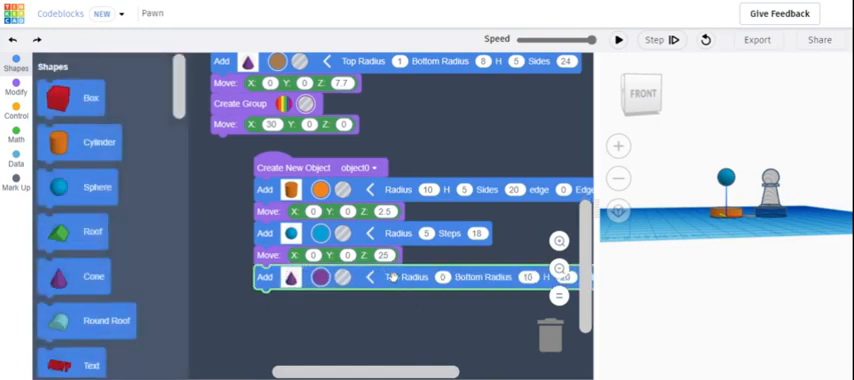
pyautogui.scroll(-3)
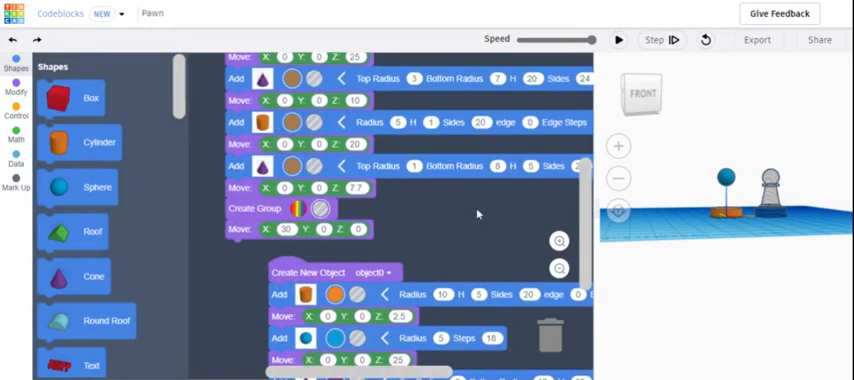
pyautogui.scroll(-3)
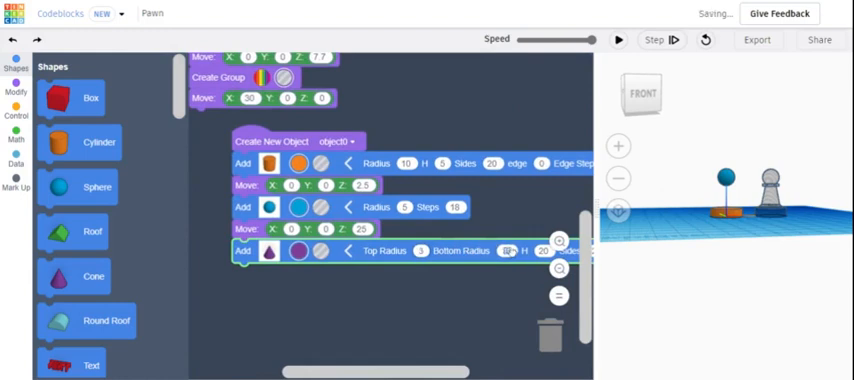
pyautogui.click(508, 252)
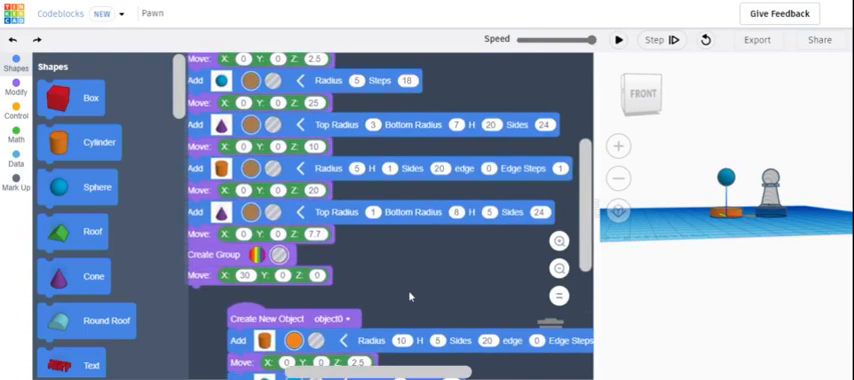
pyautogui.scroll(-3)
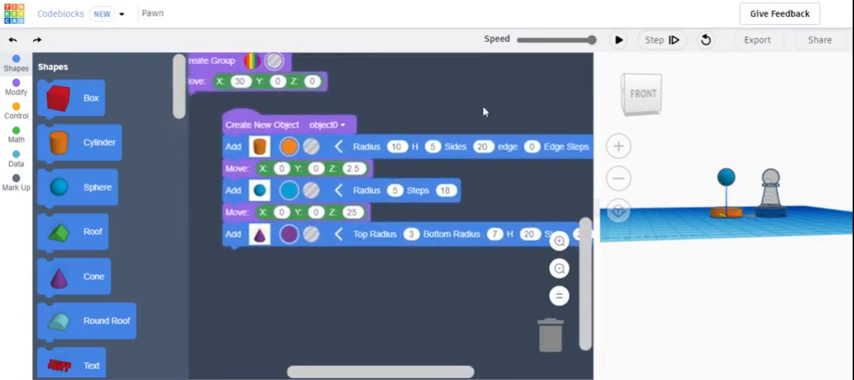
pyautogui.click(16, 88)
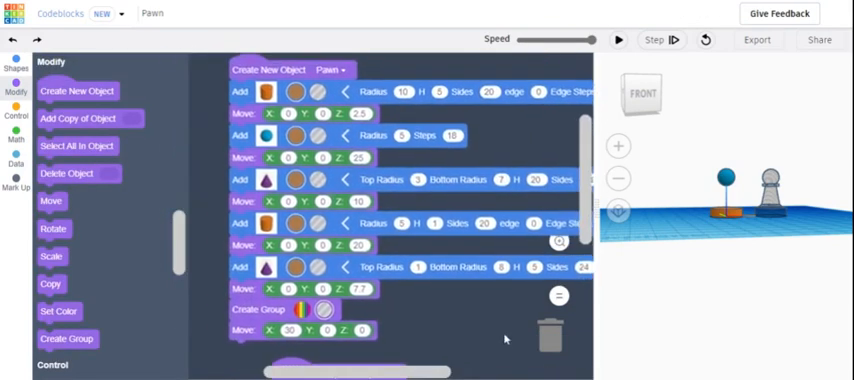
pyautogui.scroll(-3)
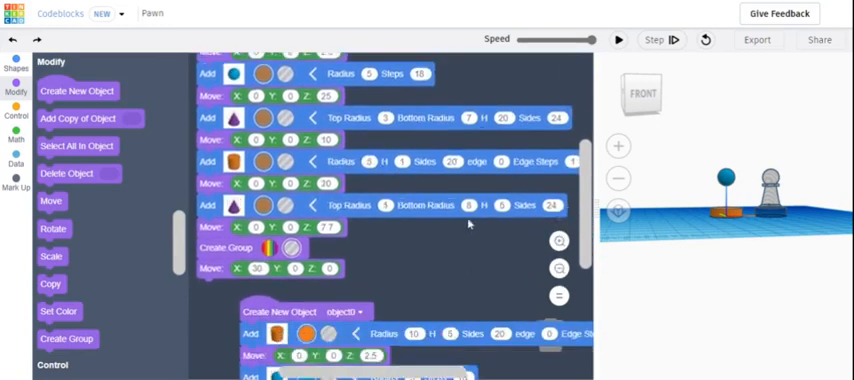
pyautogui.scroll(-3)
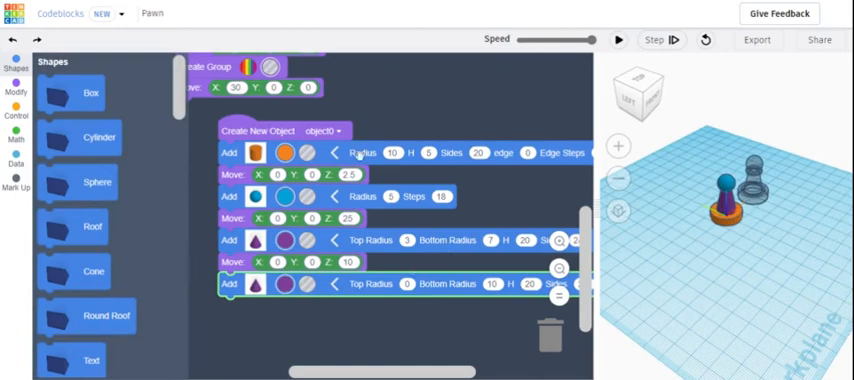
# Step: Add a second cone with its own Move Z value and rerun to rebuild the taller piece
pyautogui.scroll(-3)
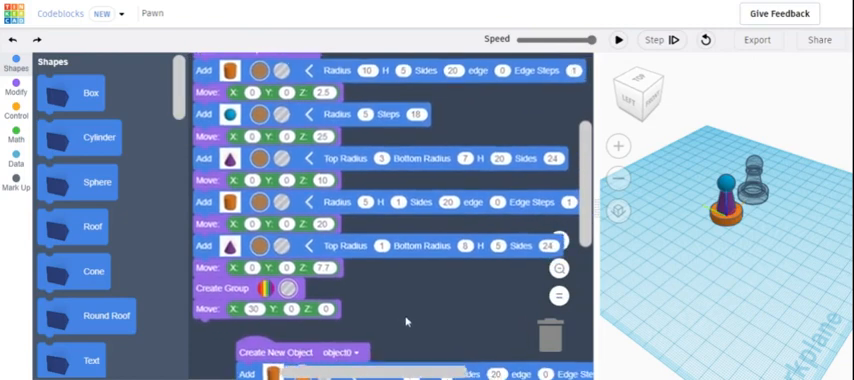
pyautogui.scroll(-3)
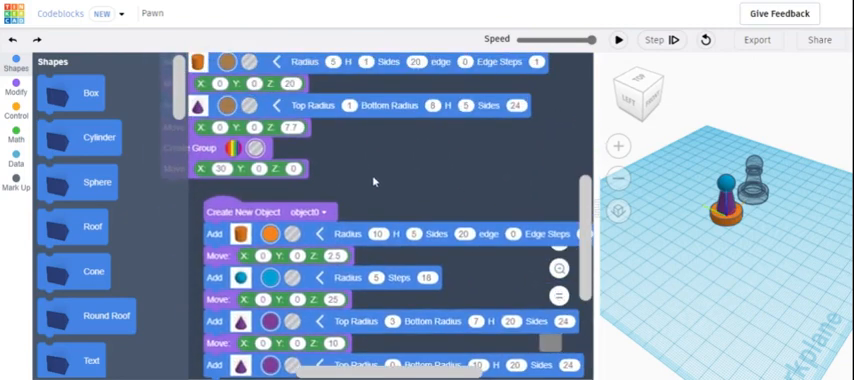
pyautogui.scroll(-3)
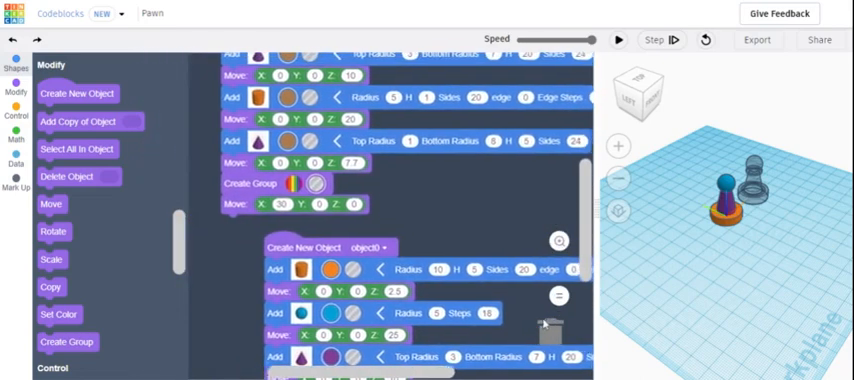
pyautogui.scroll(-3)
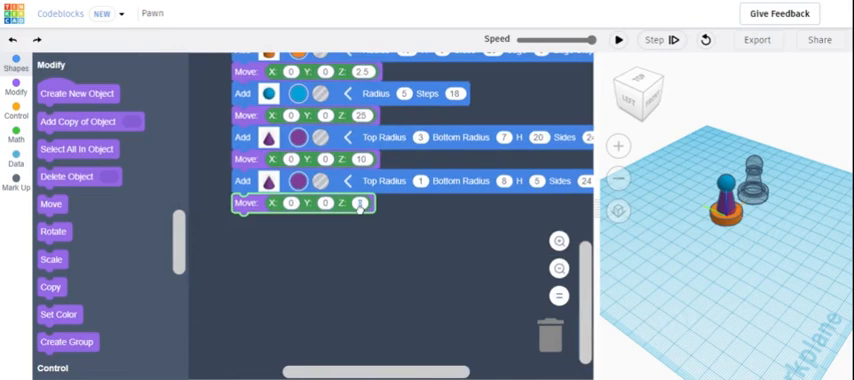
pyautogui.click(362, 204)
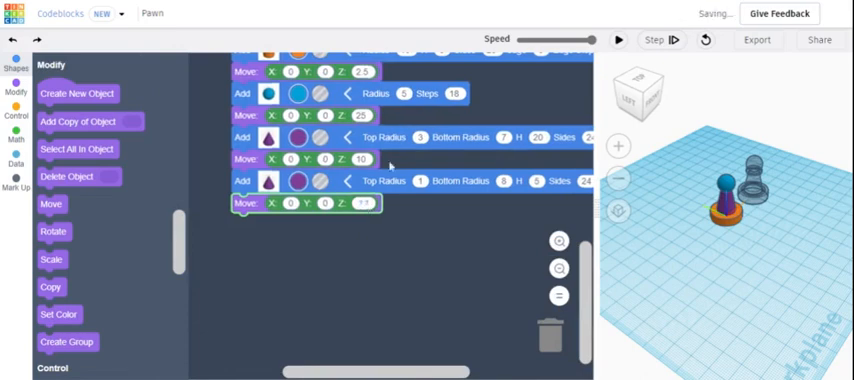
pyautogui.click(618, 40)
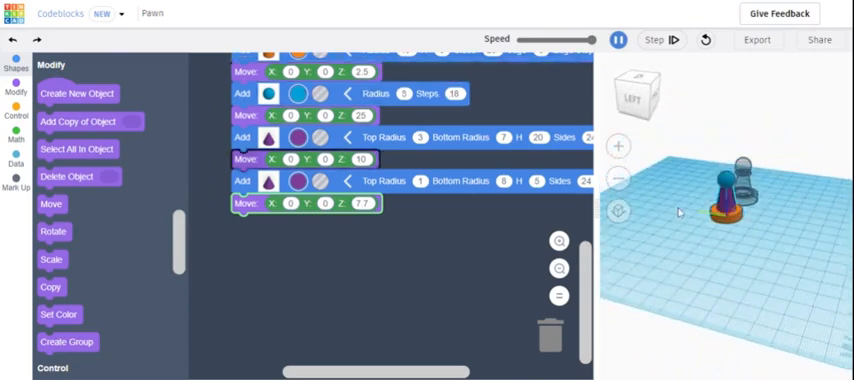
pyautogui.click(618, 40)
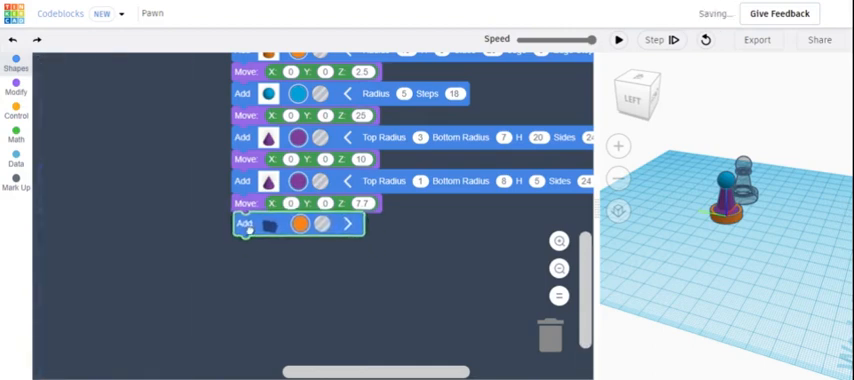
# Step: Append a cylinder and a Move block to the end of the second pawn's code
pyautogui.click(16, 62)
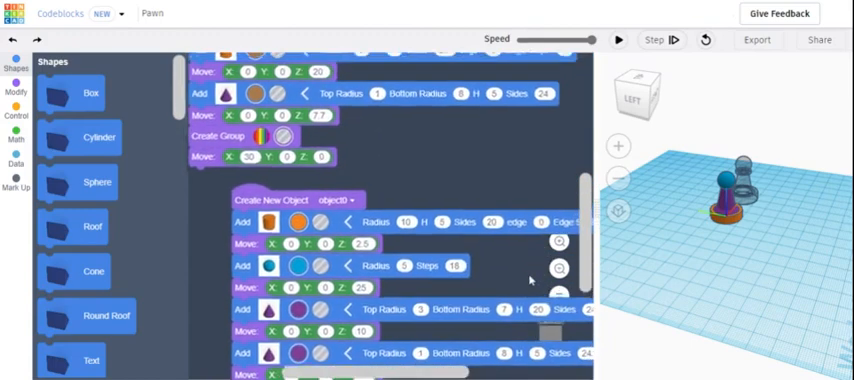
pyautogui.scroll(-3)
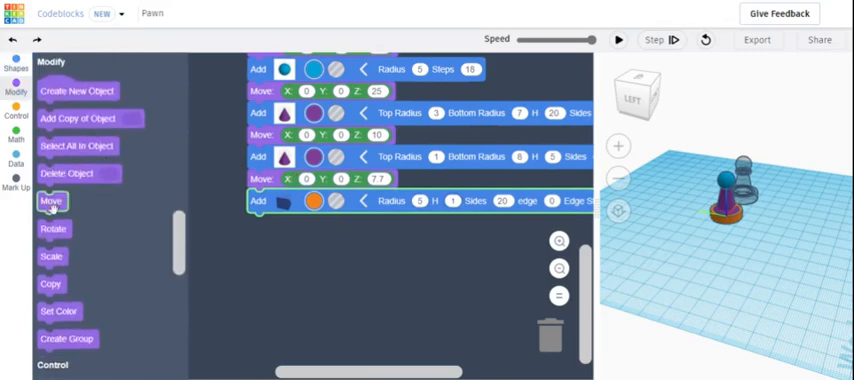
pyautogui.click(52, 200)
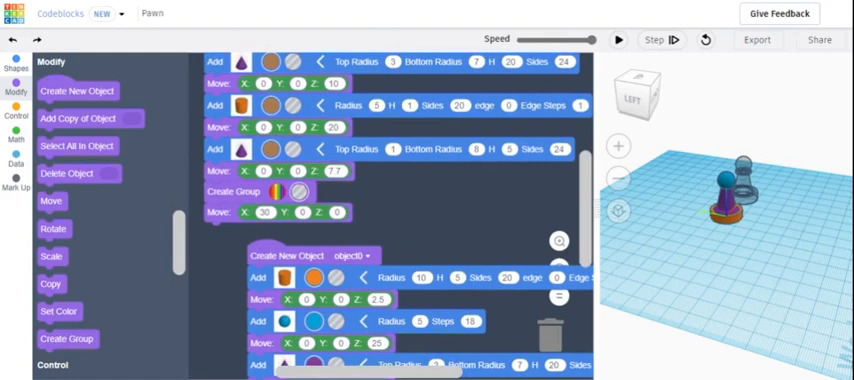
pyautogui.scroll(-3)
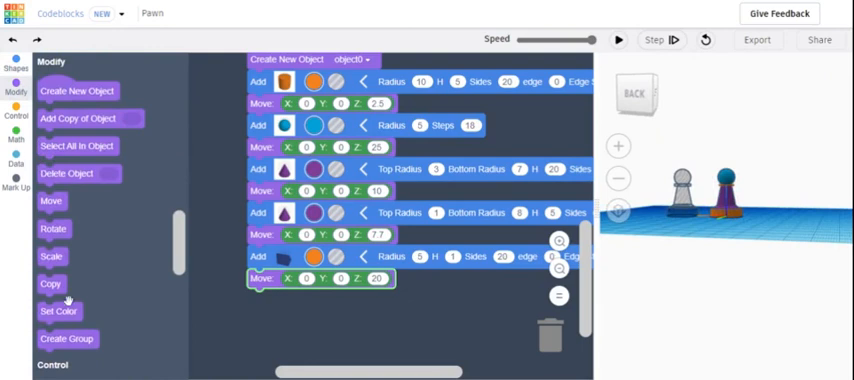
# Step: Add Create Group and Set Color blocks at the stack's end and bring up the colour swatch
pyautogui.click(68, 338)
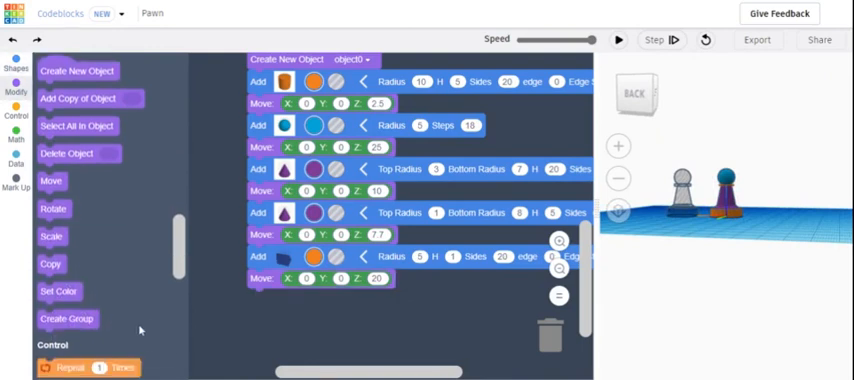
pyautogui.moveTo(68, 318); pyautogui.dragTo(292, 316)
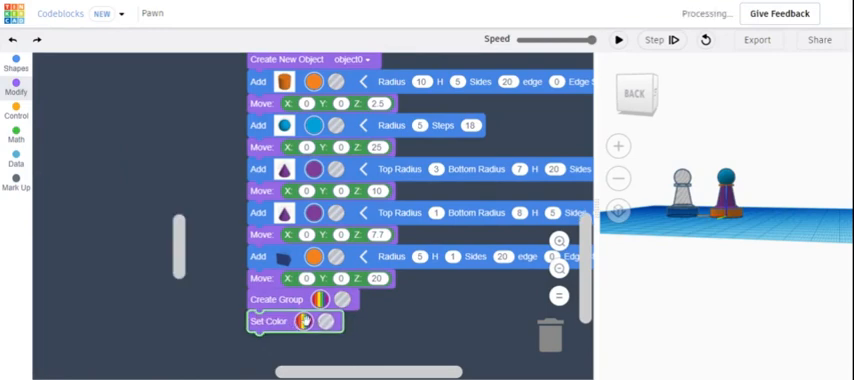
pyautogui.click(308, 320)
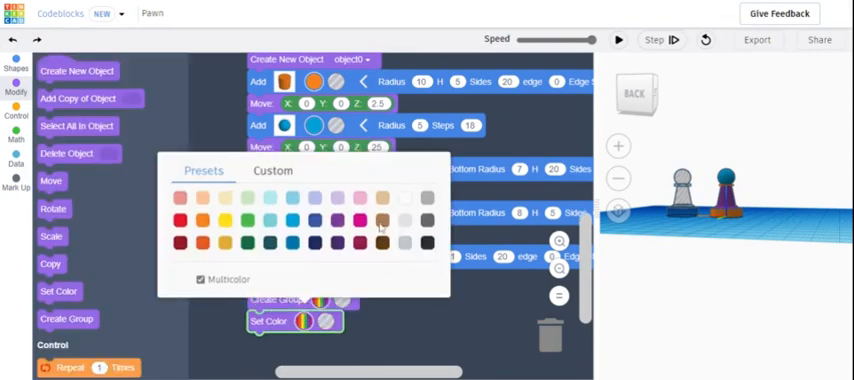